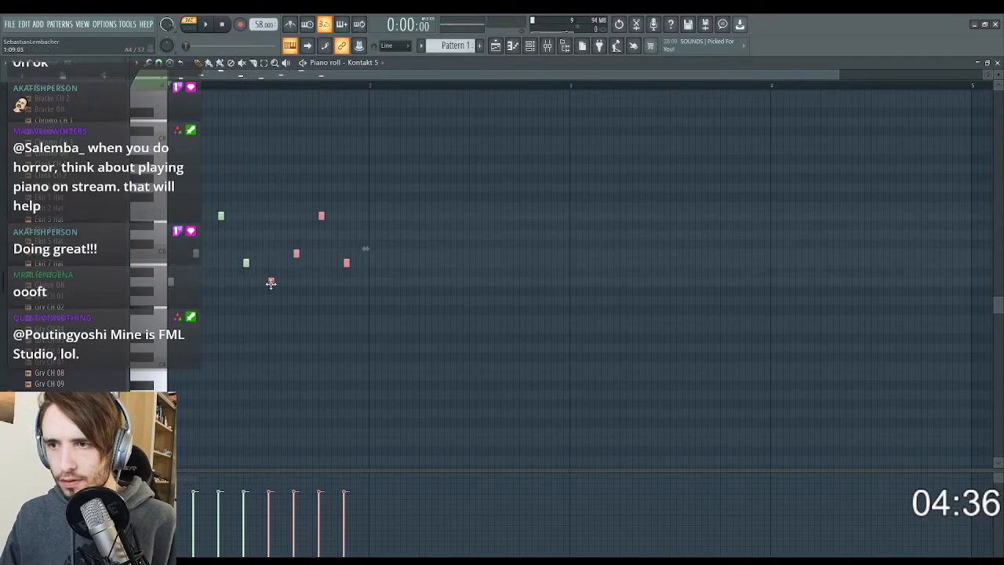
- Place a long held note in the Kontakt 5 #5 piano roll to start the melody
{"action": "left_click", "coordinate": [205, 25]}
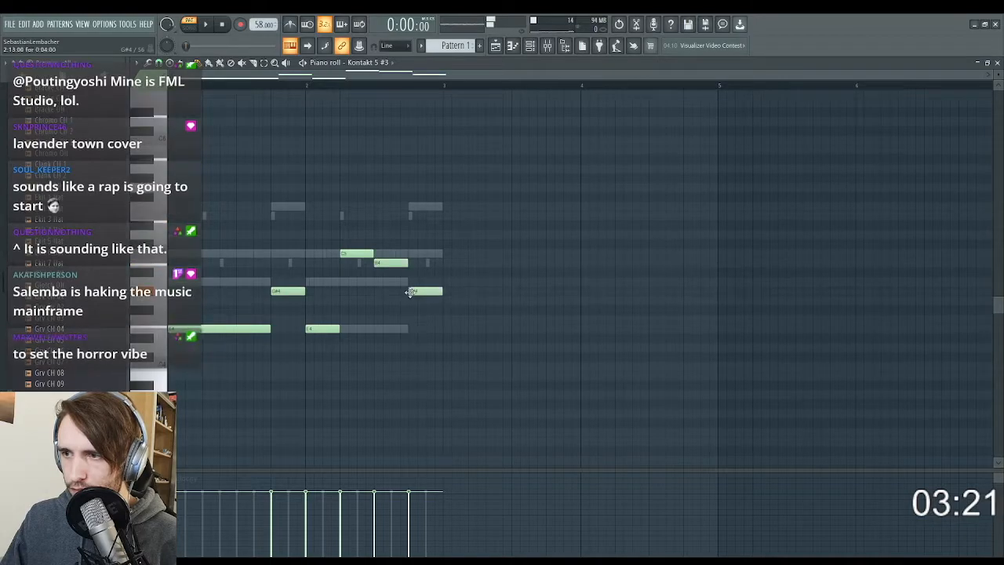
- Add two more overlapping held notes further along the bar of the Kontakt melody
{"action": "left_click", "coordinate": [206, 23]}
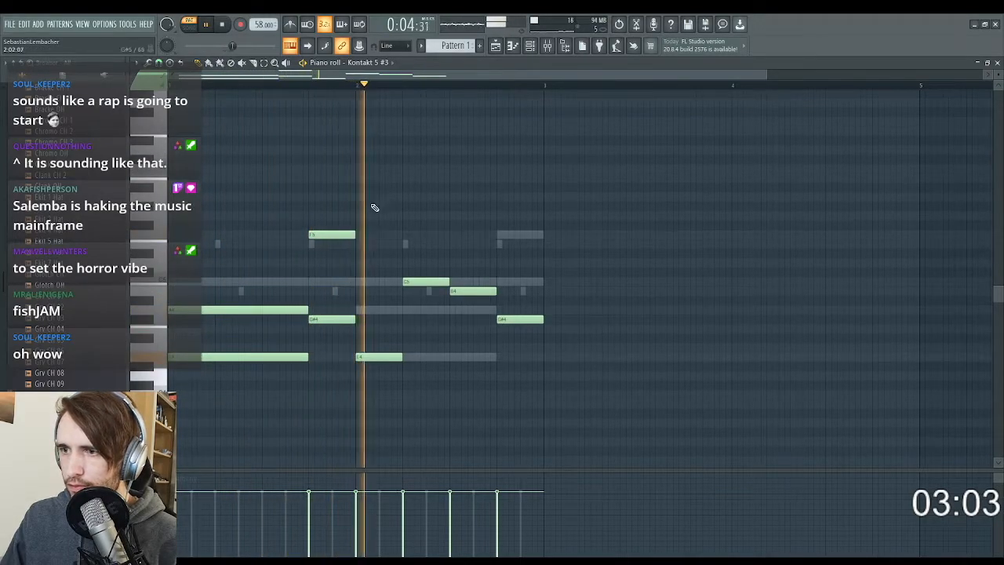
{"action": "left_click", "coordinate": [380, 243]}
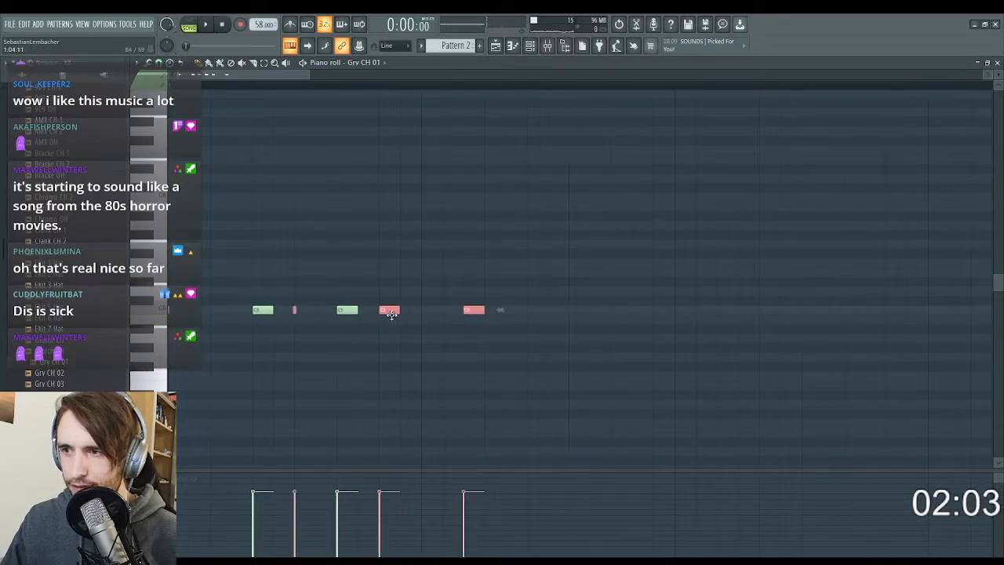
- Place short percussion hits in Pattern 2 to build the repeating rhythm
{"action": "left_click", "coordinate": [206, 25]}
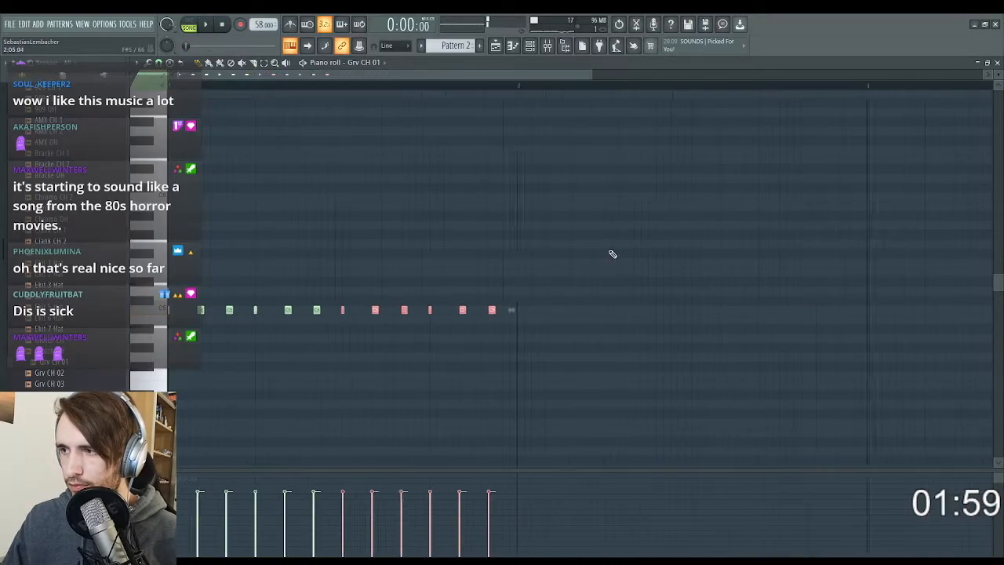
{"action": "left_click", "coordinate": [205, 25]}
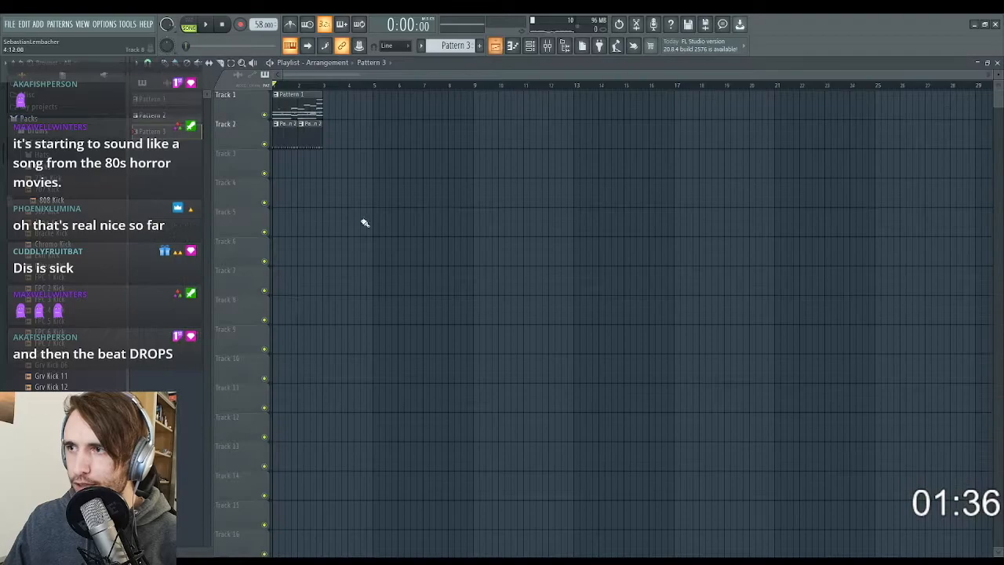
- Paint Pattern 3 and Pattern 4 onto Track 3 and Track 4, then play the arrangement
{"action": "left_click", "coordinate": [206, 25]}
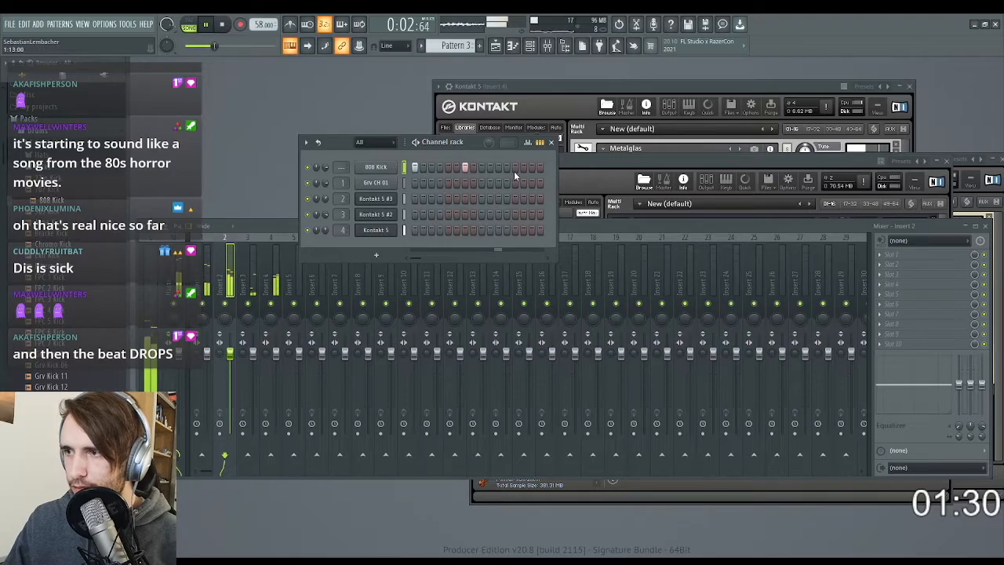
{"action": "left_click", "coordinate": [375, 166]}
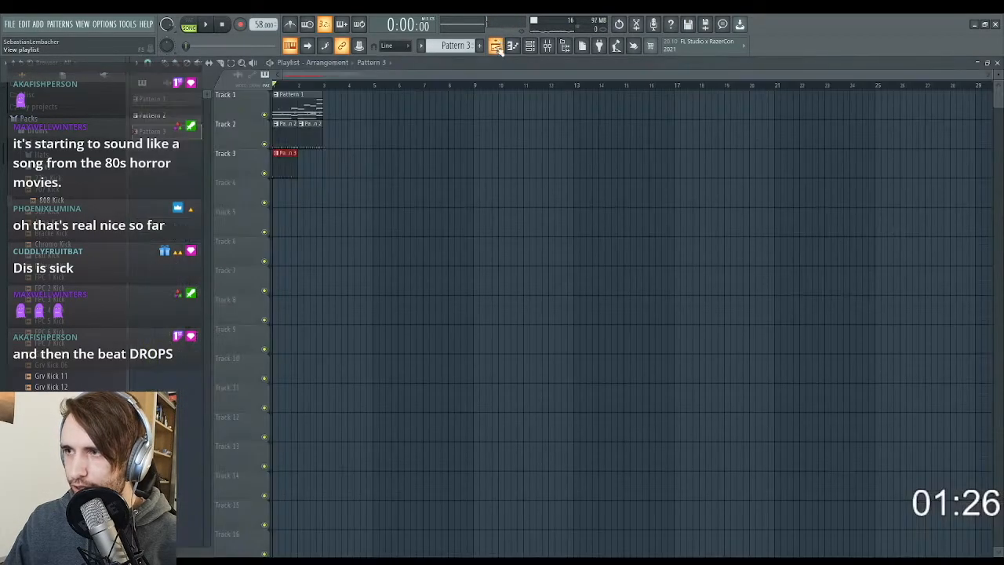
{"action": "left_click", "coordinate": [206, 25]}
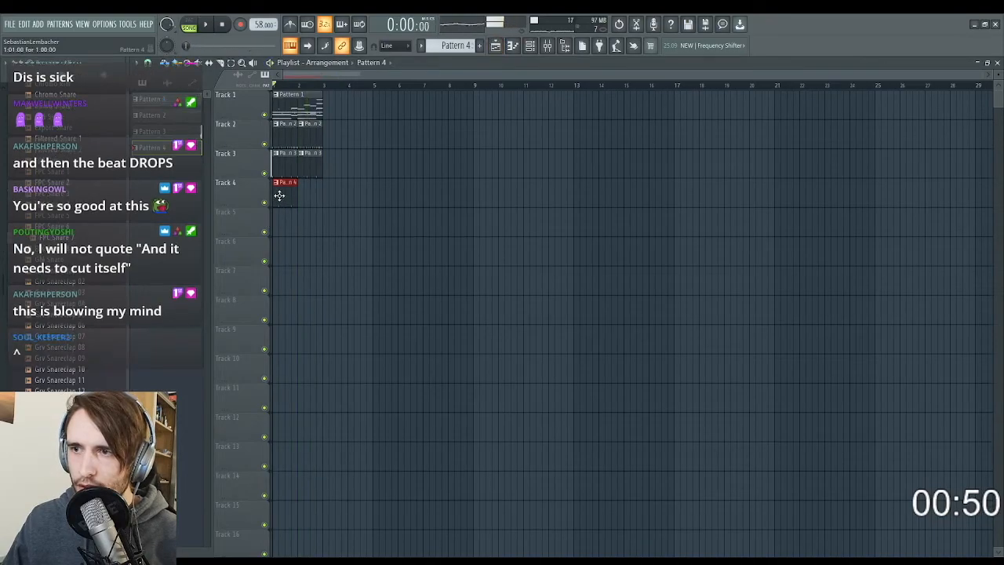
{"action": "left_click", "coordinate": [207, 25]}
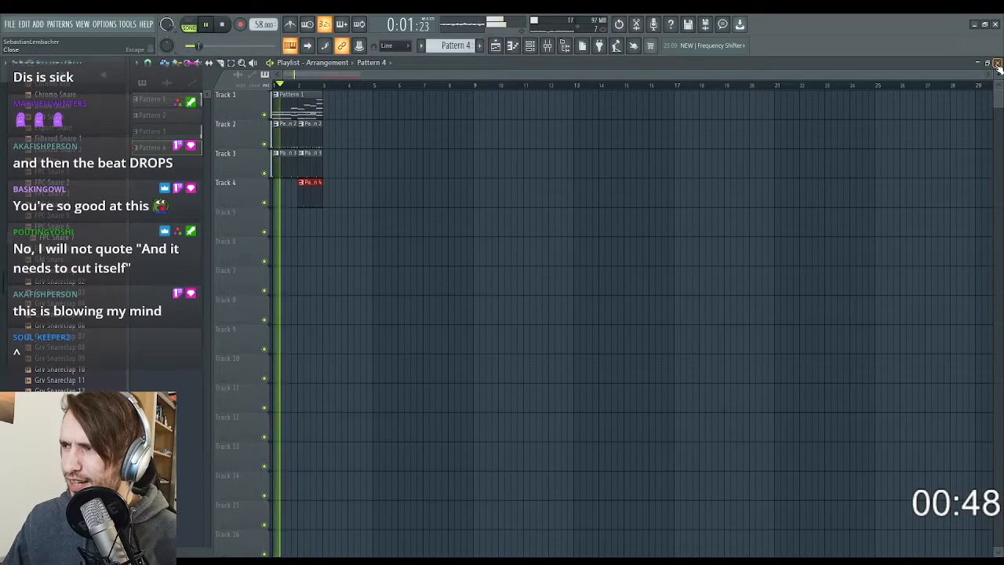